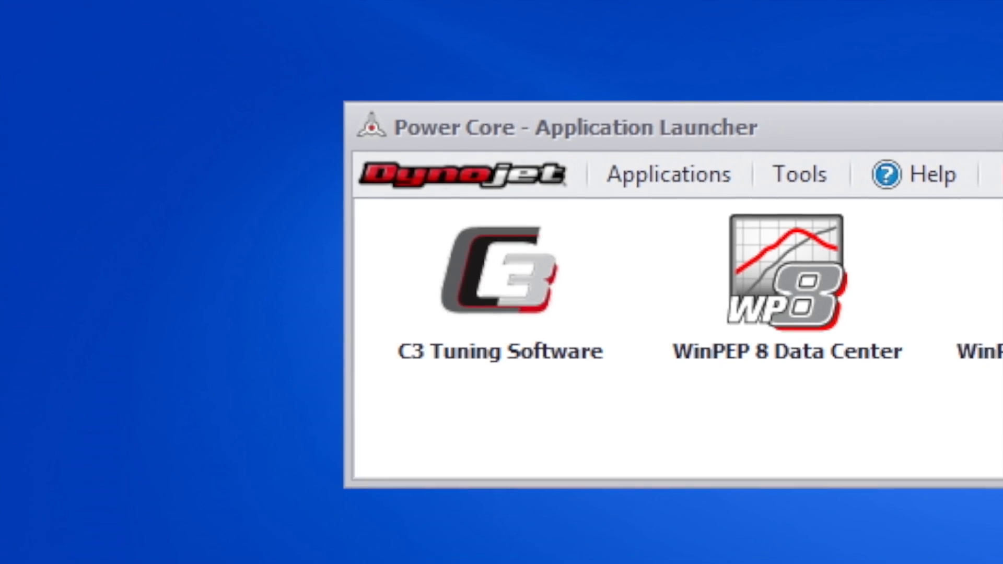
Step: Launch WinPEP 8 Dyno Control from the desktop
left_click(500, 275)
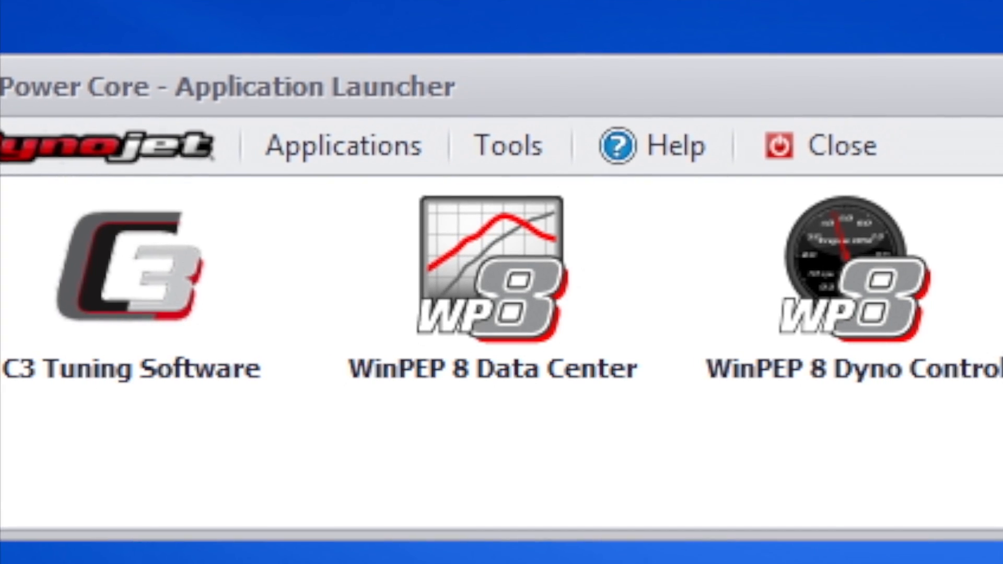
double_click(489, 275)
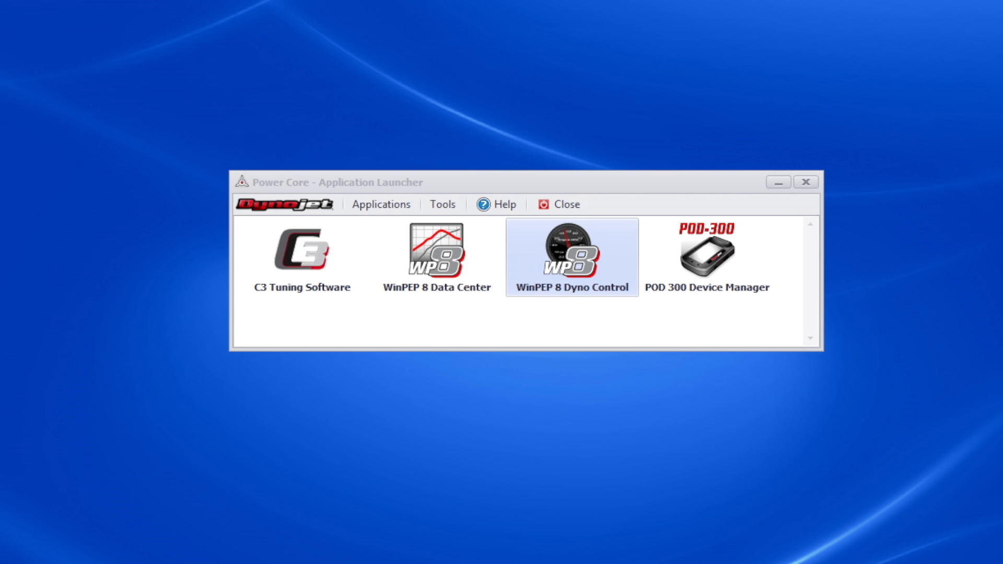
double_click(570, 256)
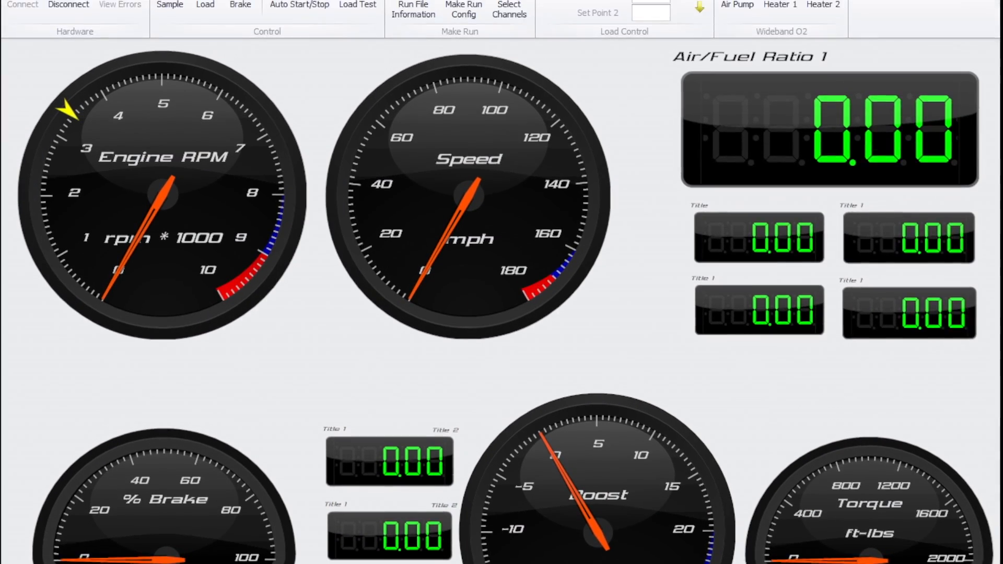
mouse_move(414, 10)
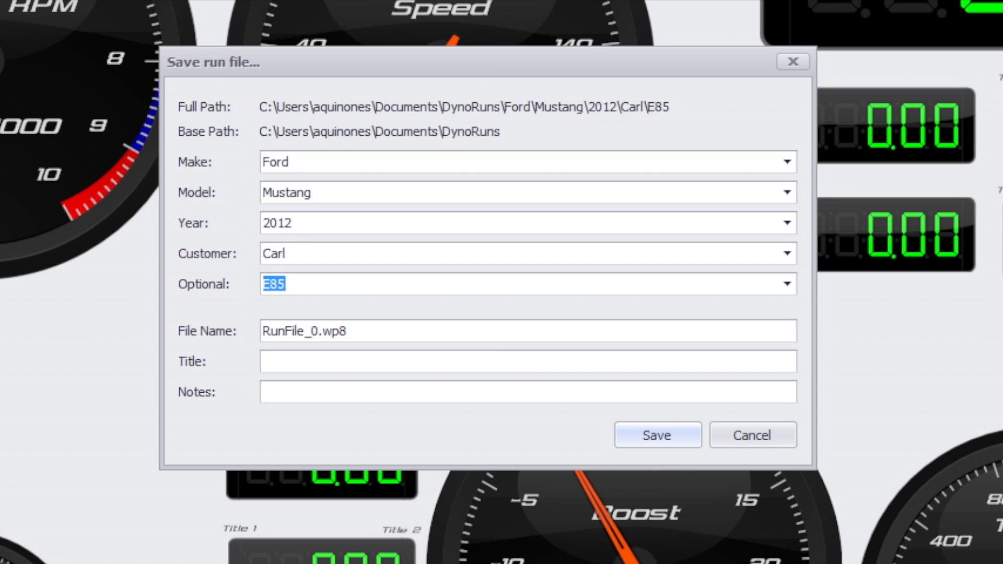
Step: Enter Methanol in the run file's Optional field
type("Met")
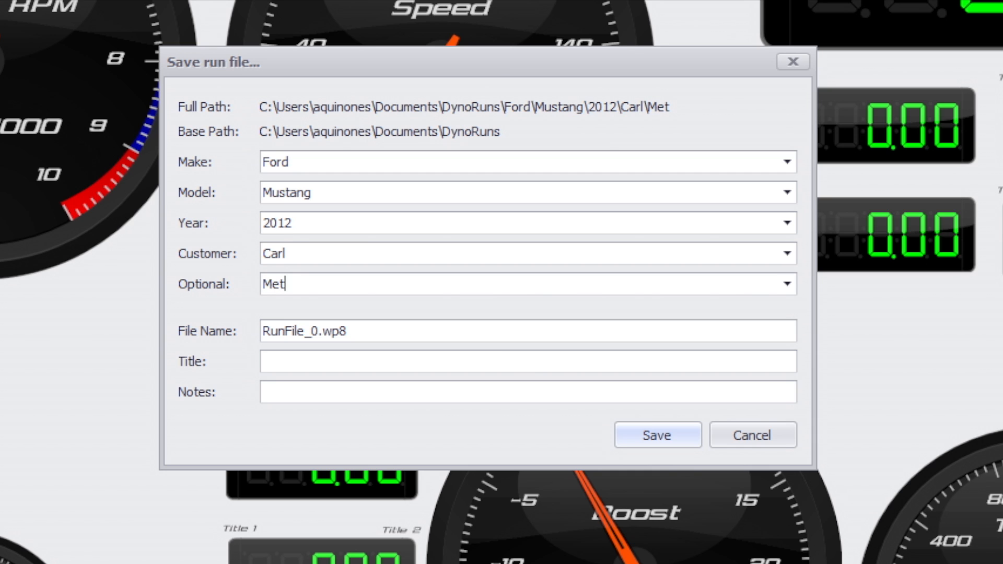
type("hanol")
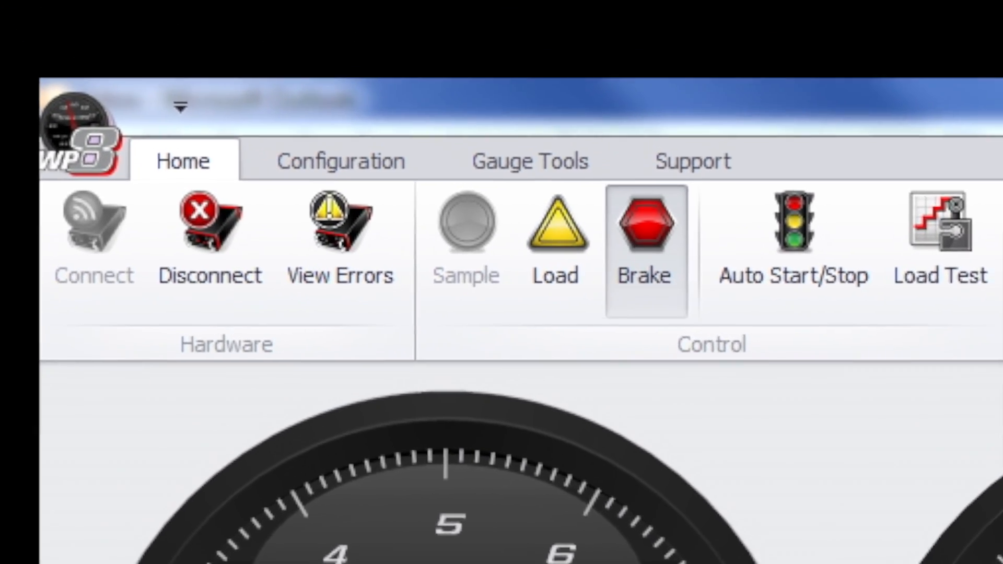
Step: Set the RPM source to OBD2 with plug firing every 720 degrees
left_click(340, 161)
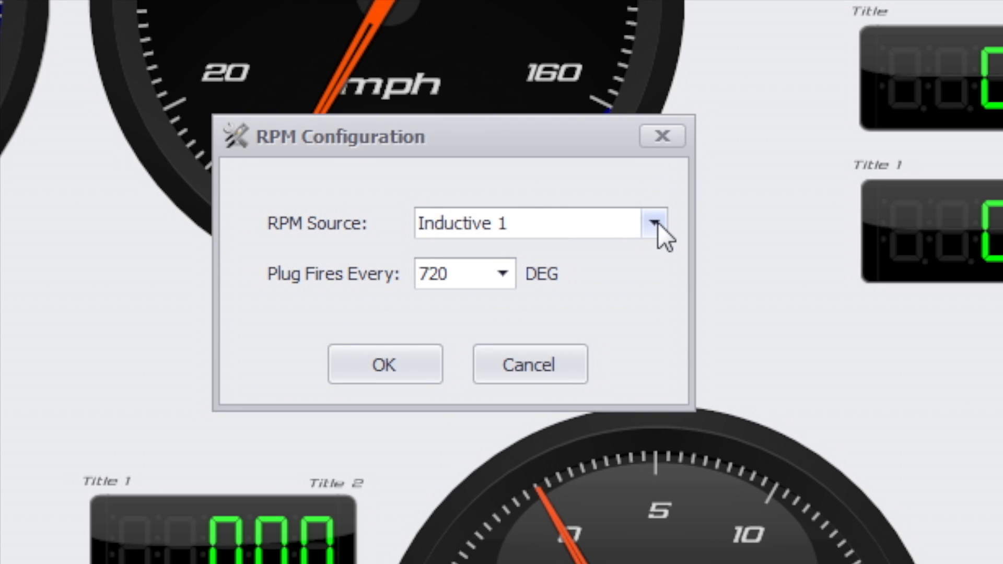
left_click(653, 223)
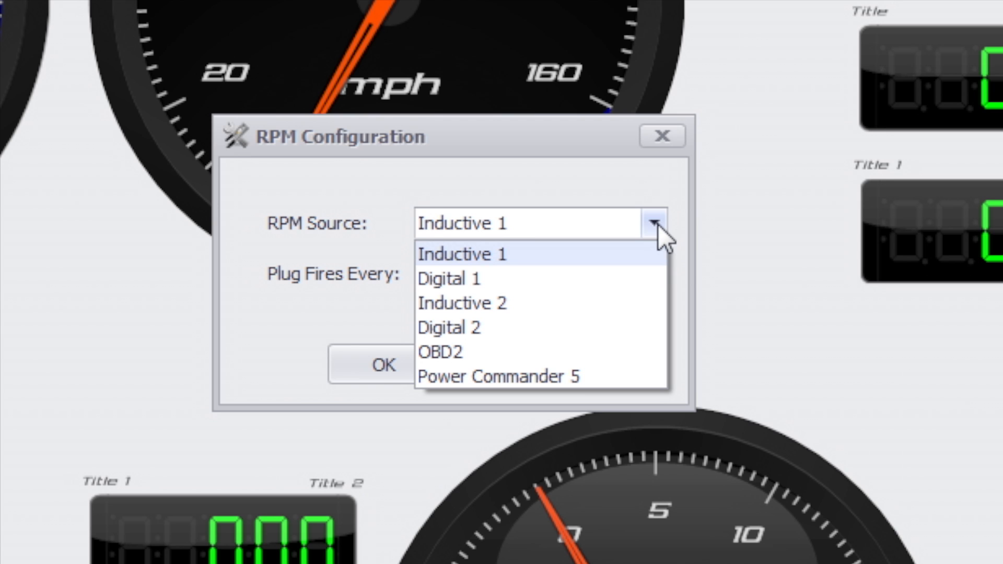
mouse_move(602, 374)
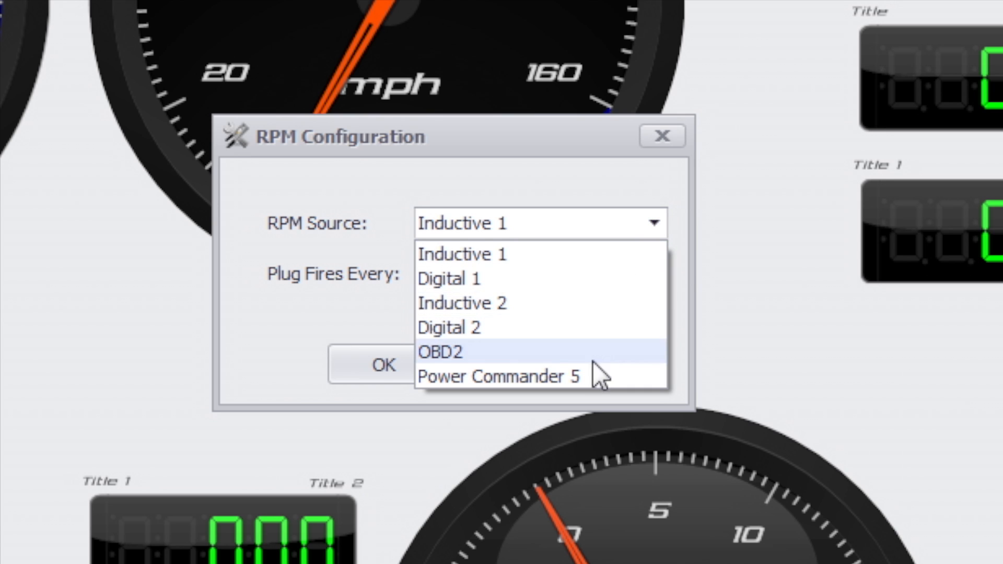
mouse_move(492, 302)
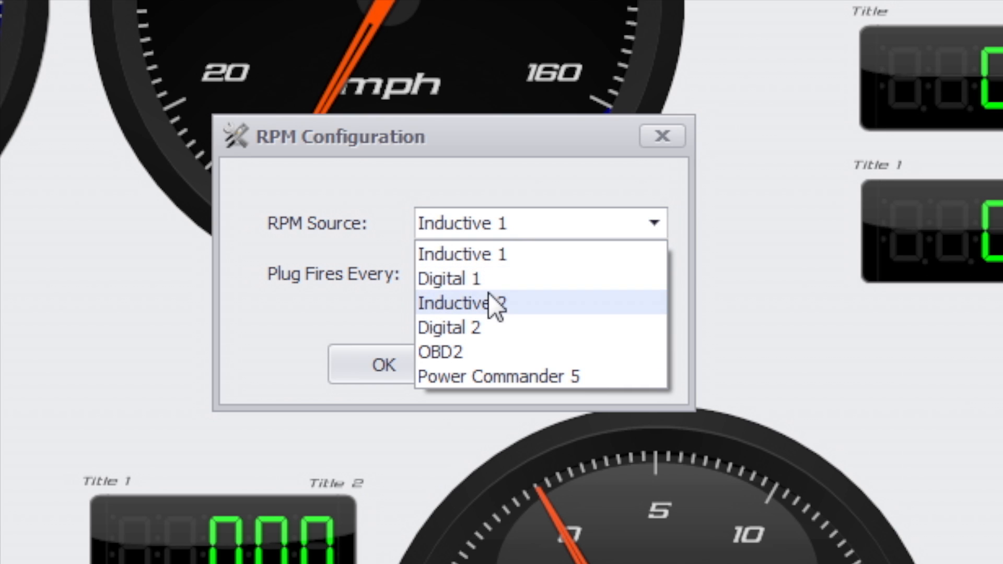
mouse_move(482, 346)
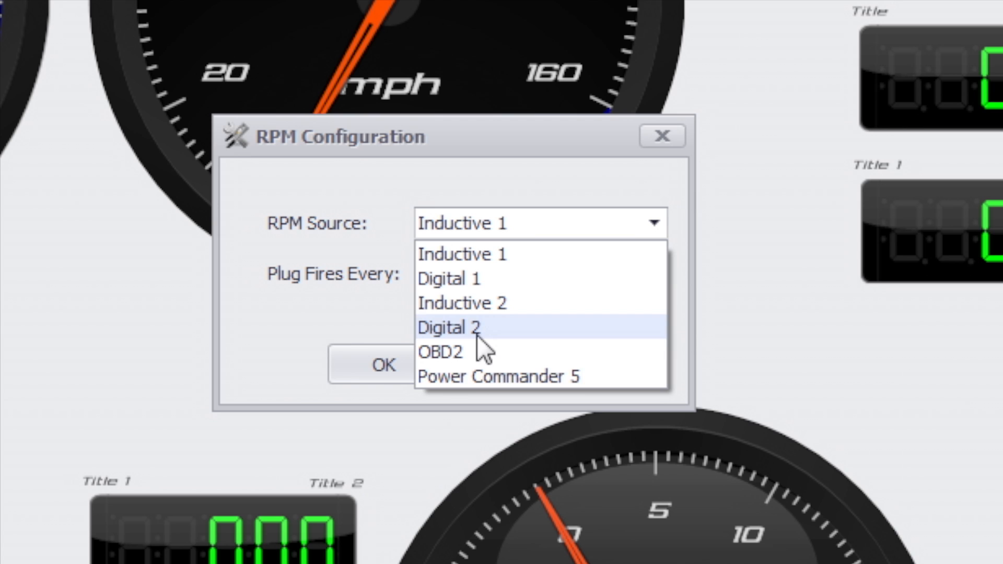
mouse_move(454, 352)
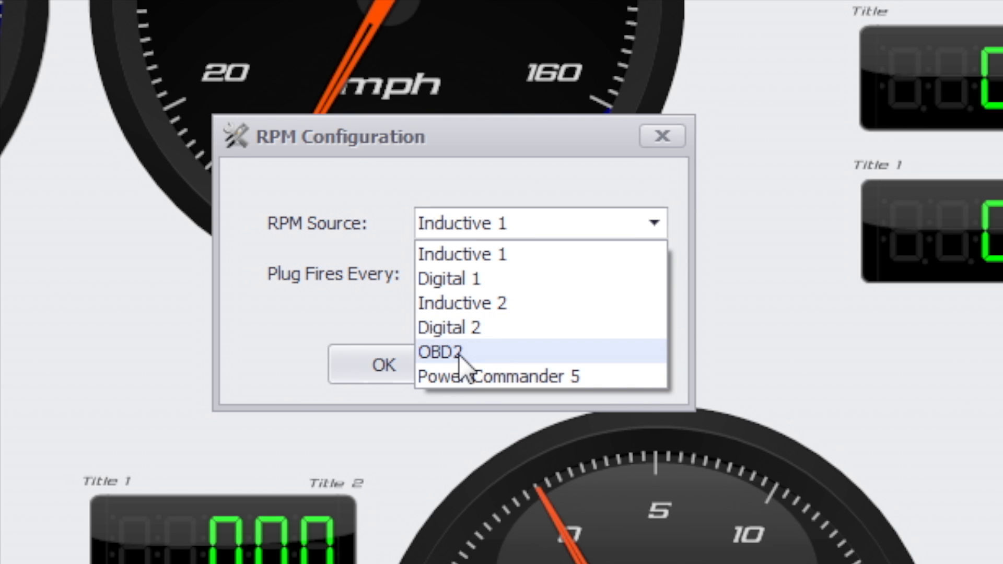
left_click(439, 351)
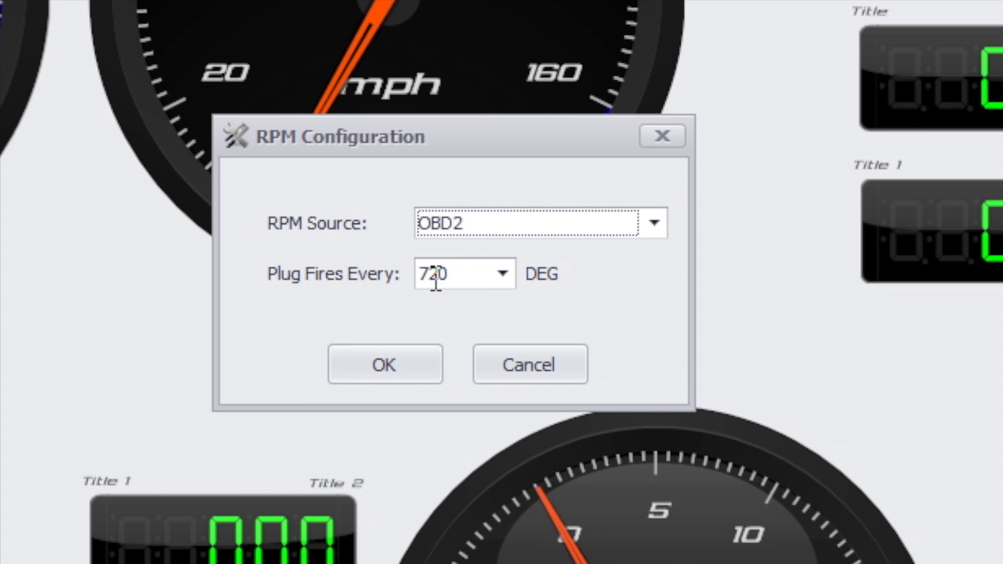
mouse_move(505, 274)
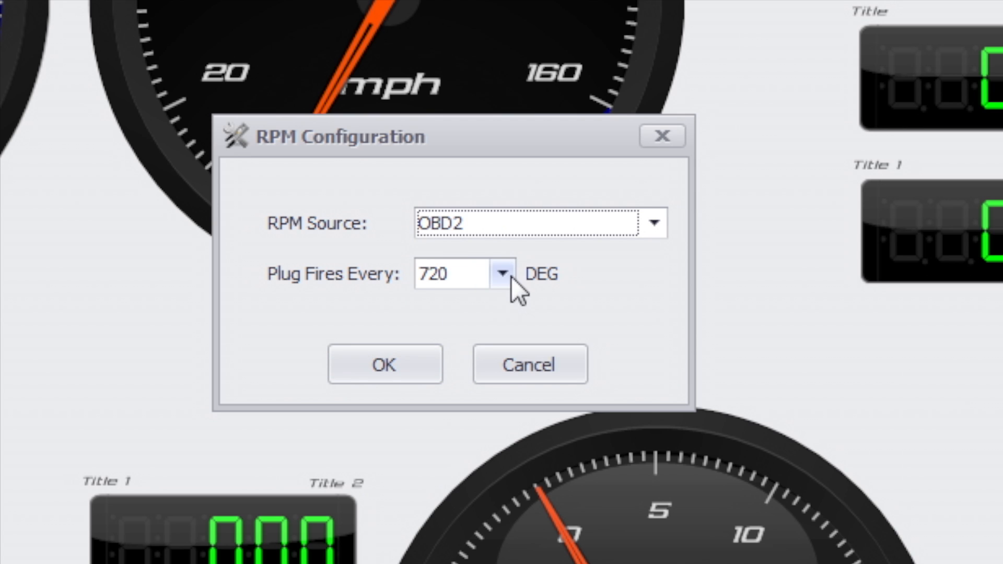
mouse_move(384, 365)
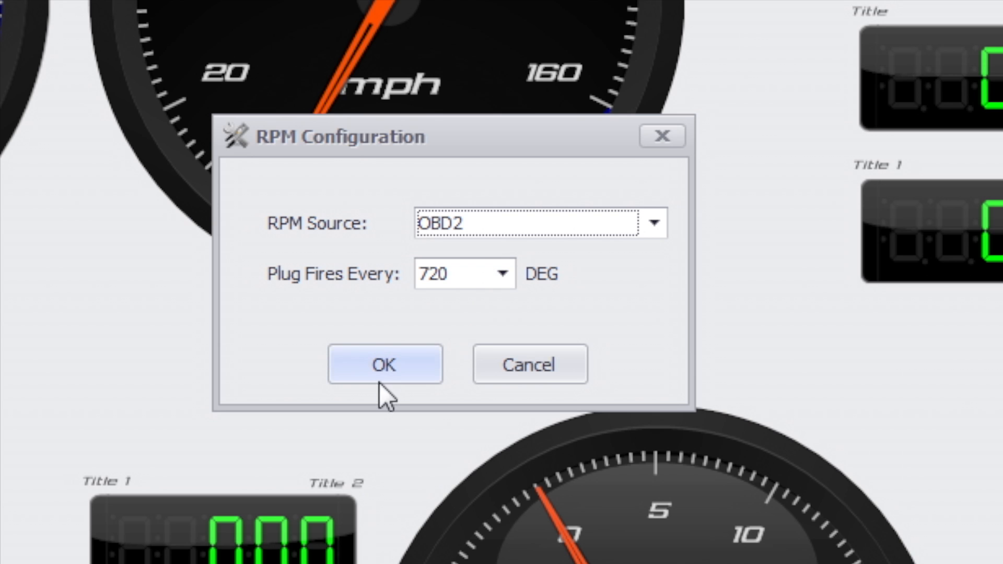
left_click(384, 363)
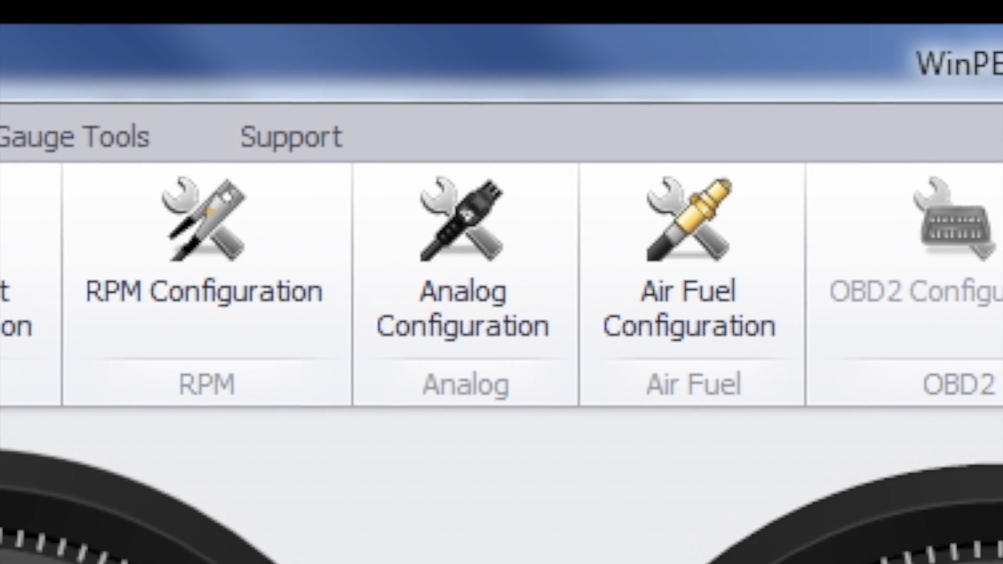
Step: Apply the Ashcroft -14.7-45psi (Relative) preset to analog input 1
left_click(461, 256)
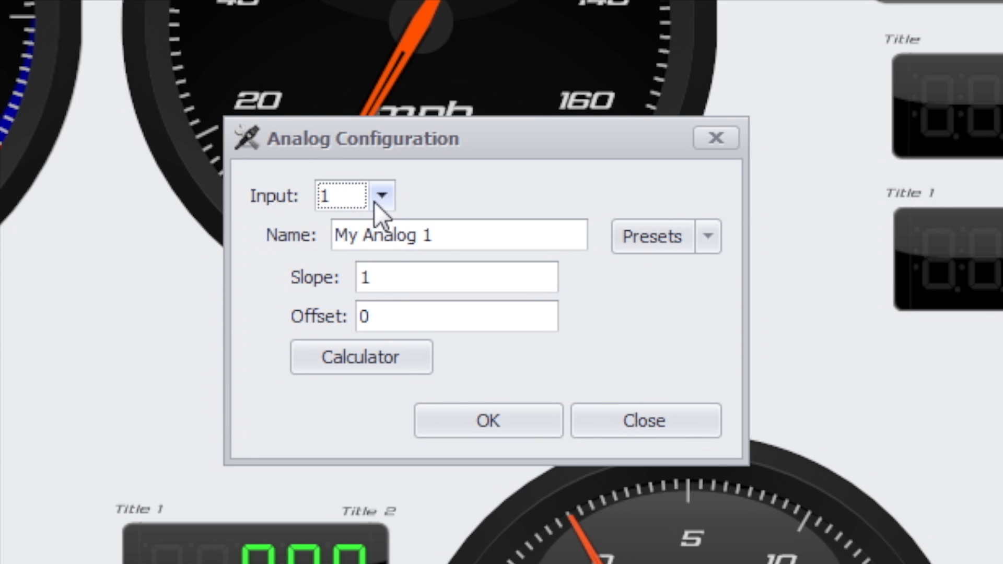
left_click(382, 196)
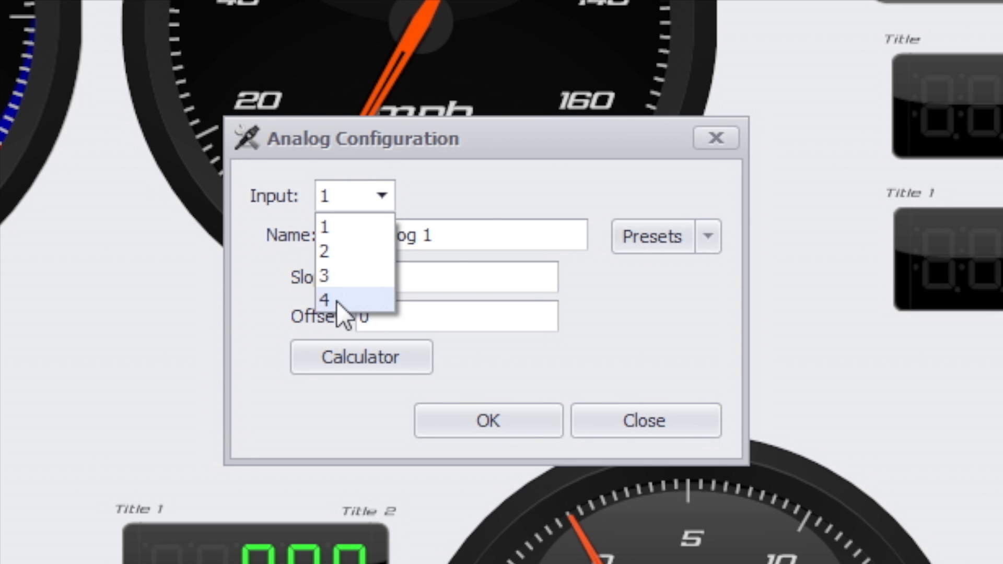
left_click(324, 227)
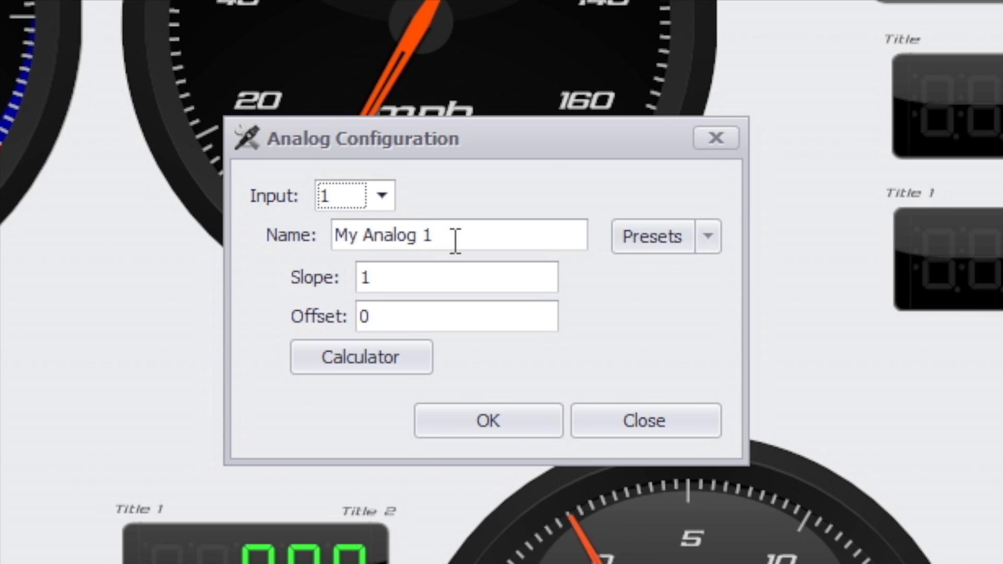
mouse_move(665, 269)
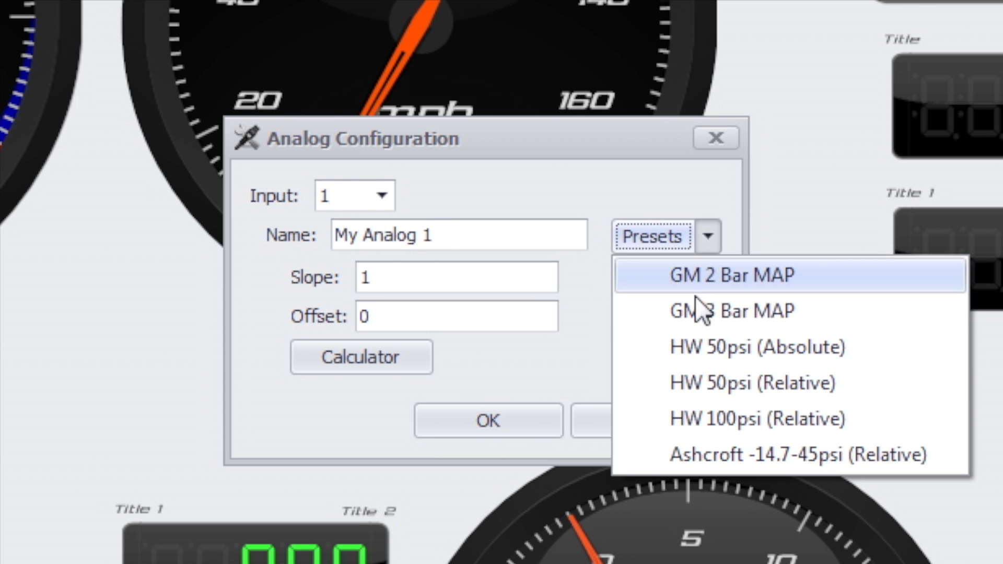
mouse_move(703, 454)
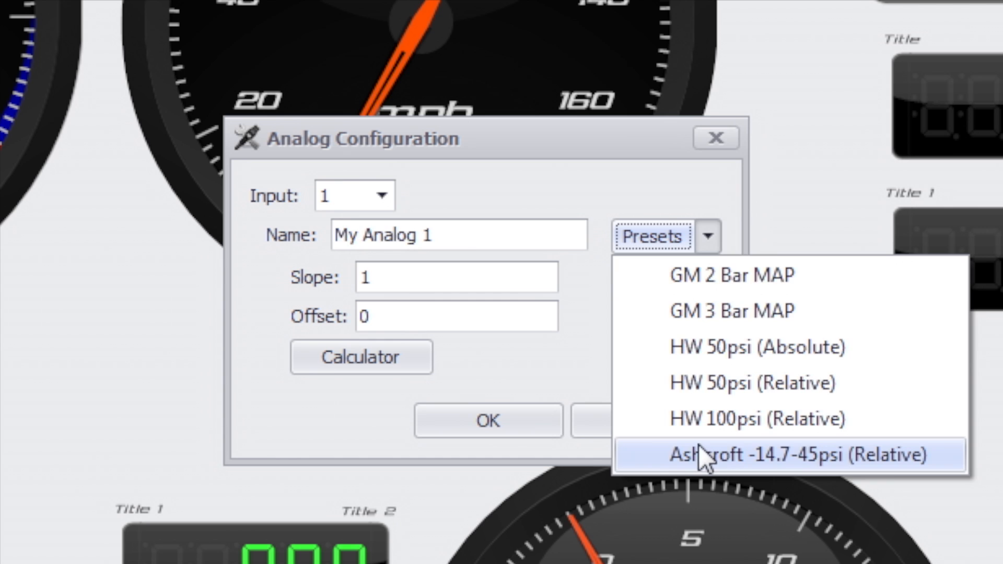
left_click(787, 454)
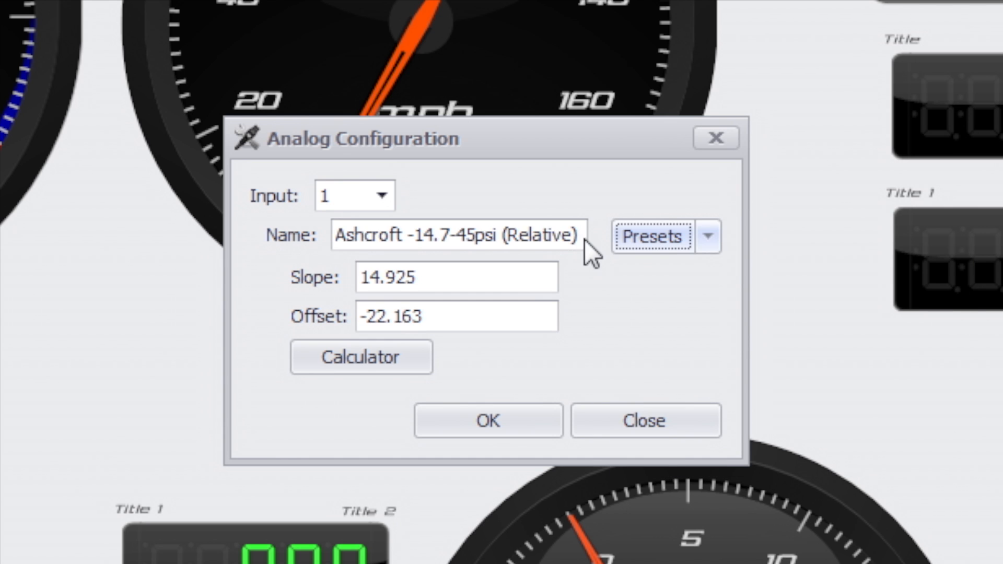
Step: Rename the analog input from the preset name to Boost
triple_click(455, 235)
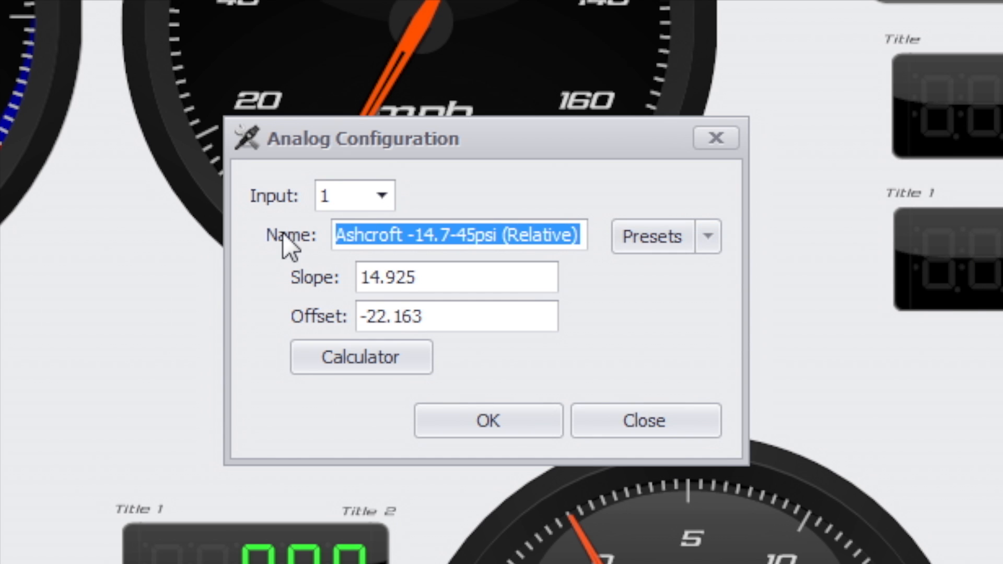
type("Boost")
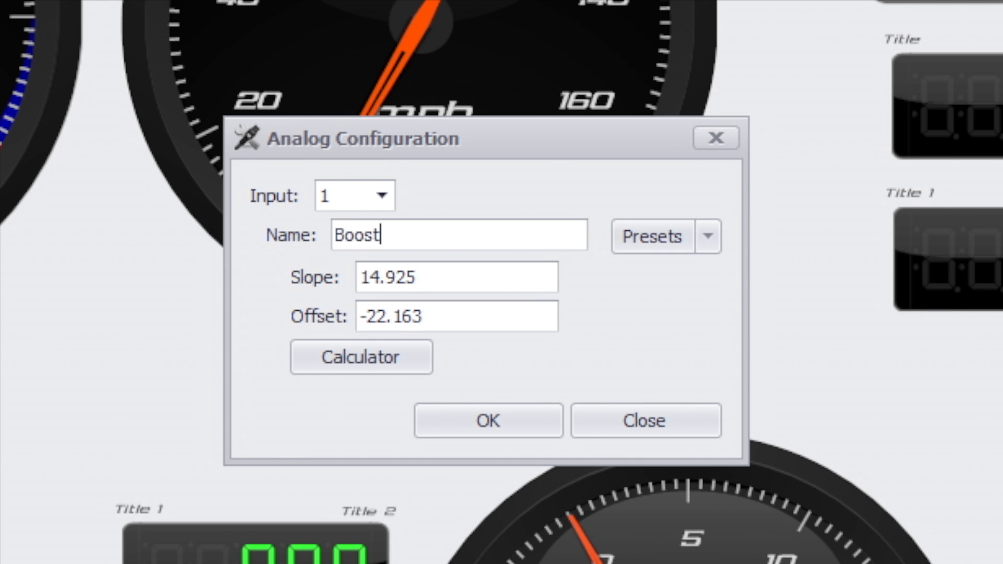
Step: Save the Boost input, keep Gasoline as air/fuel type, and dismiss the SCT instructions
left_click(644, 420)
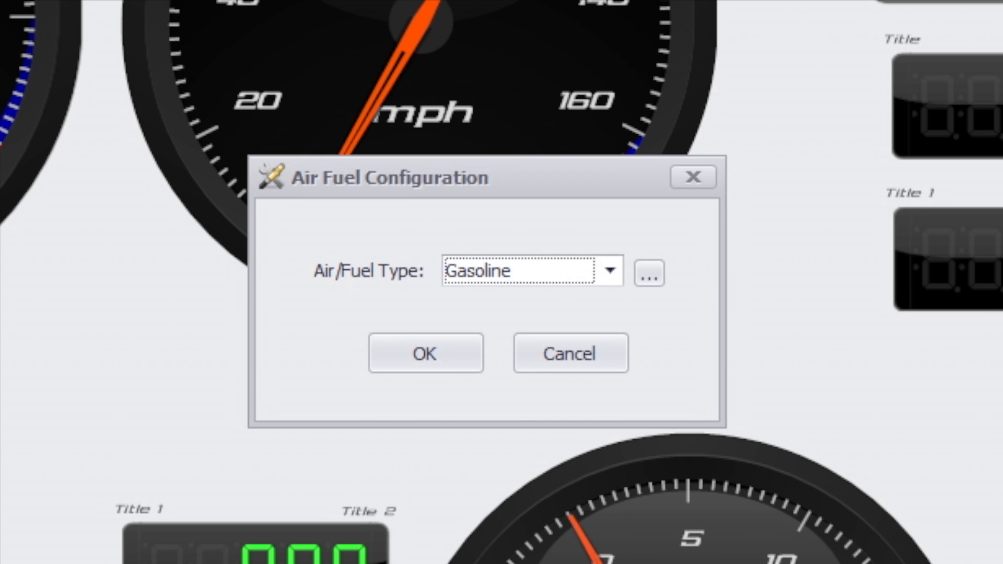
mouse_move(528, 292)
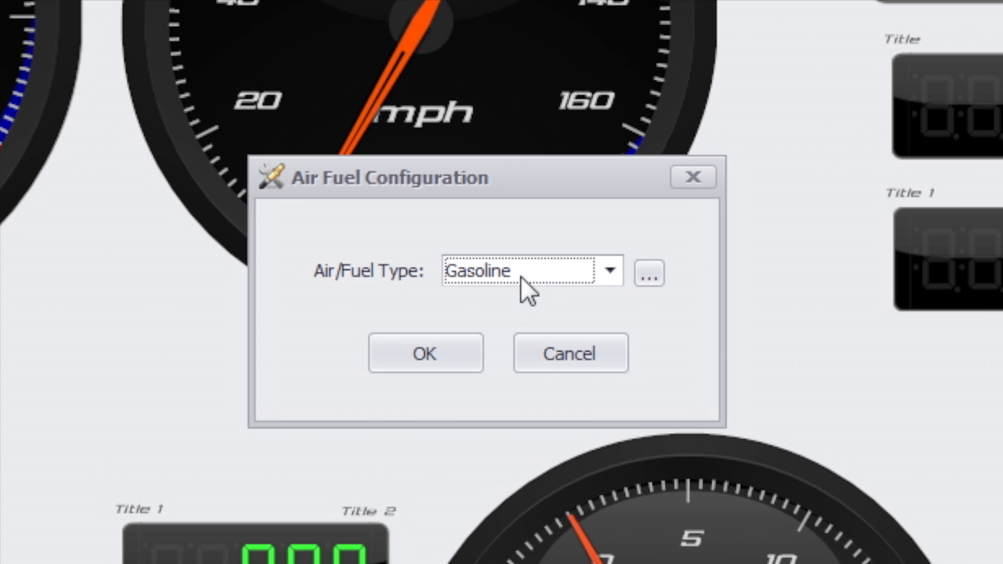
mouse_move(558, 292)
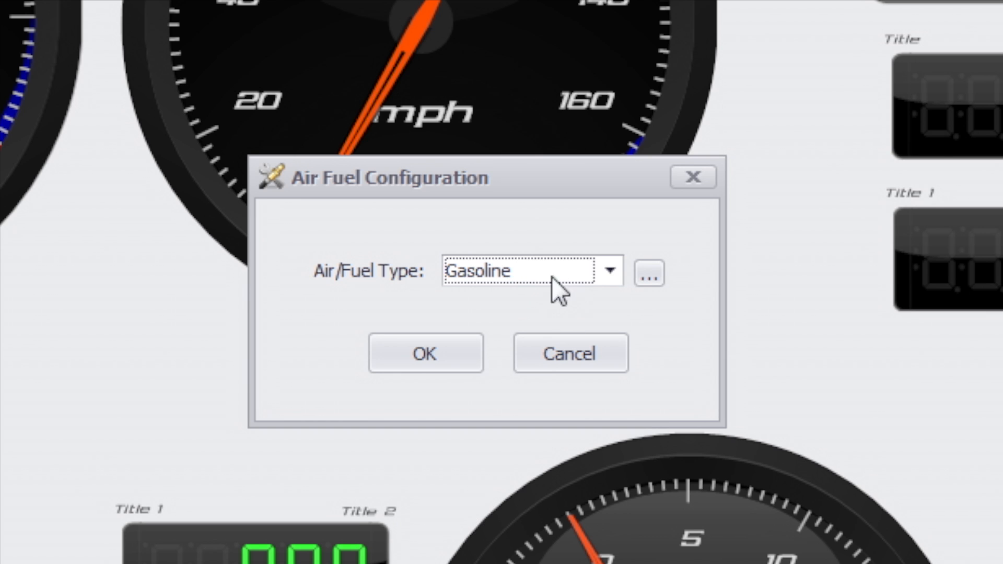
mouse_move(509, 291)
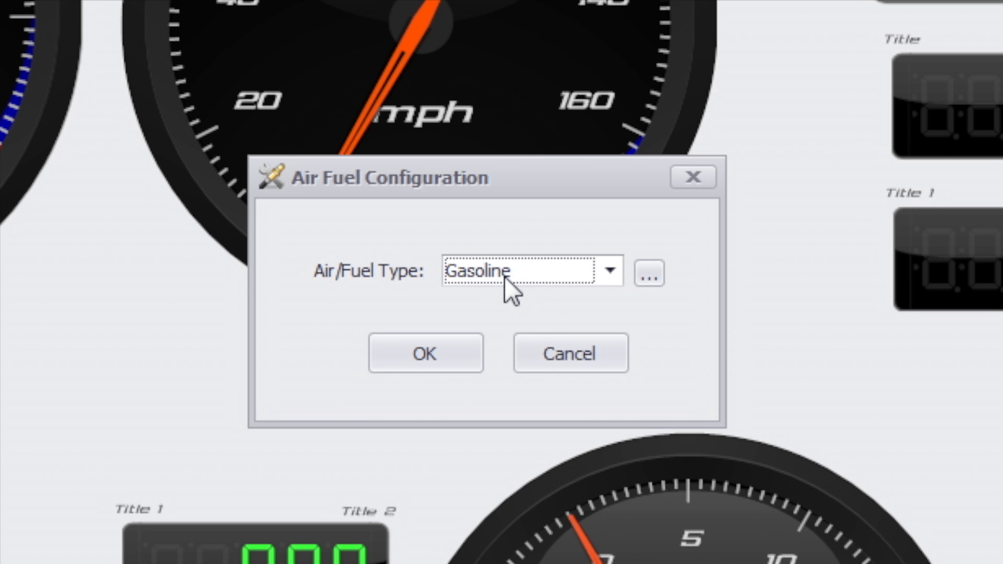
left_click(648, 272)
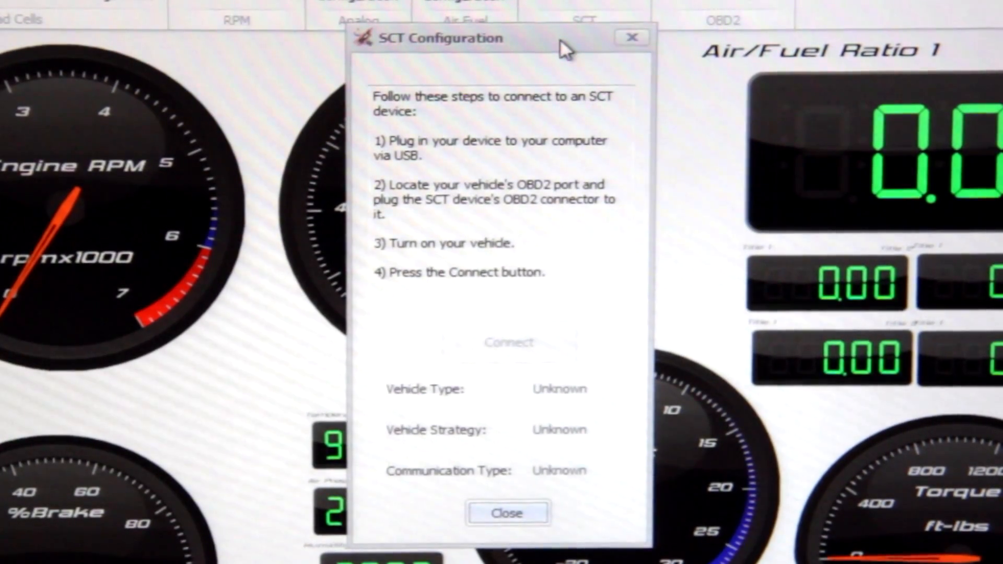
mouse_move(569, 46)
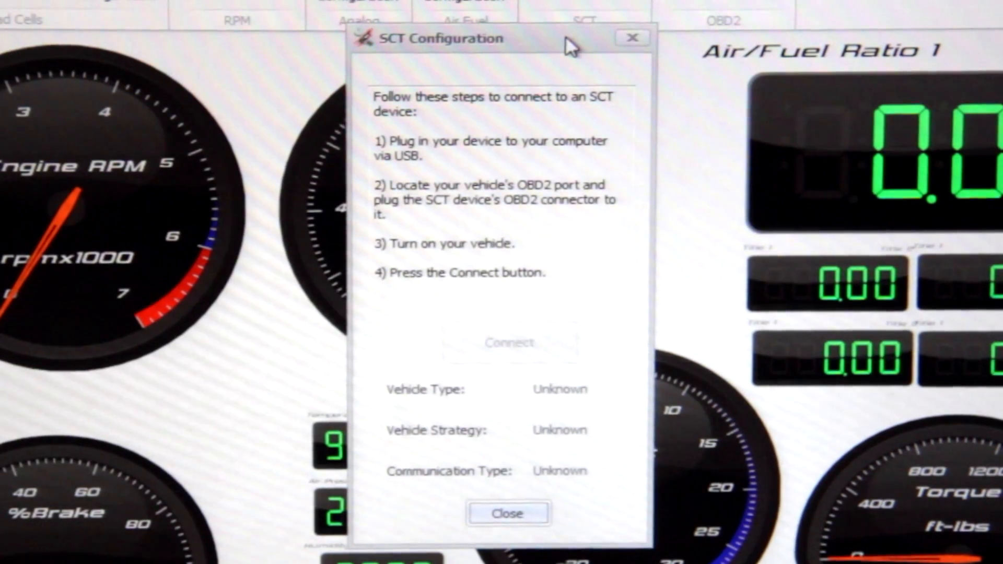
left_click(508, 514)
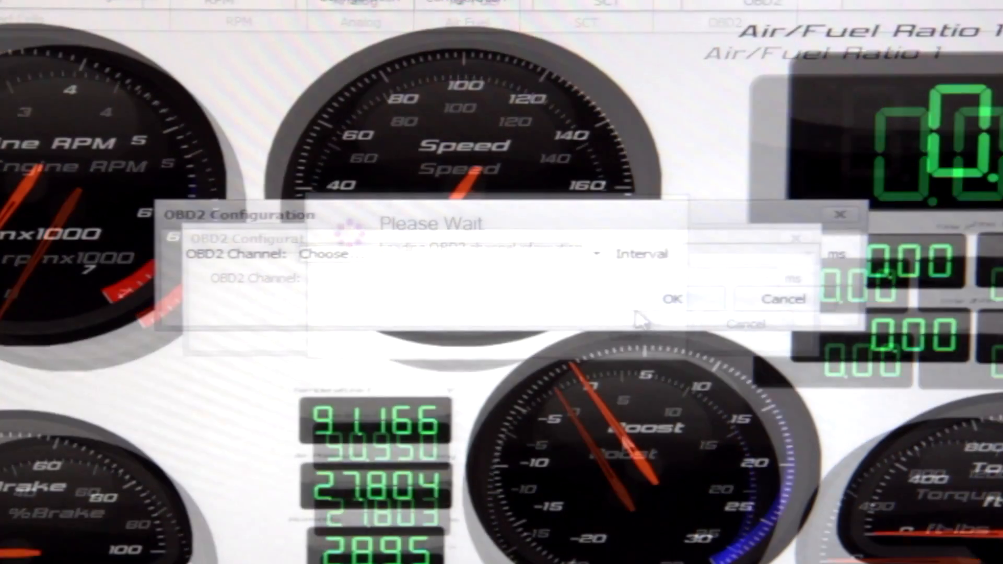
Step: Assign OBD2 Short Term Fuel % Trim - Bank 1 to a dashboard readout and return to Home
left_click(445, 253)
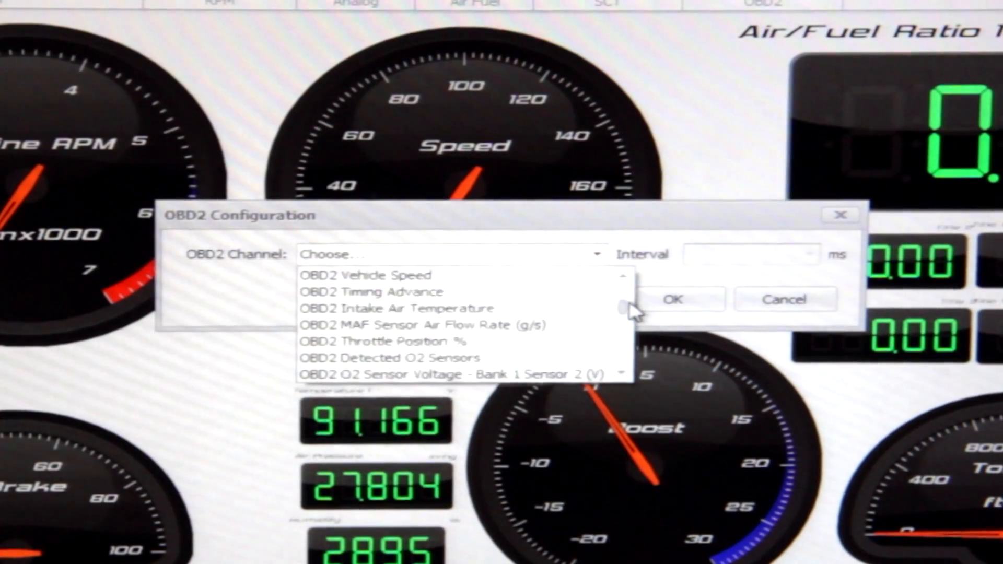
scroll("down", 3)
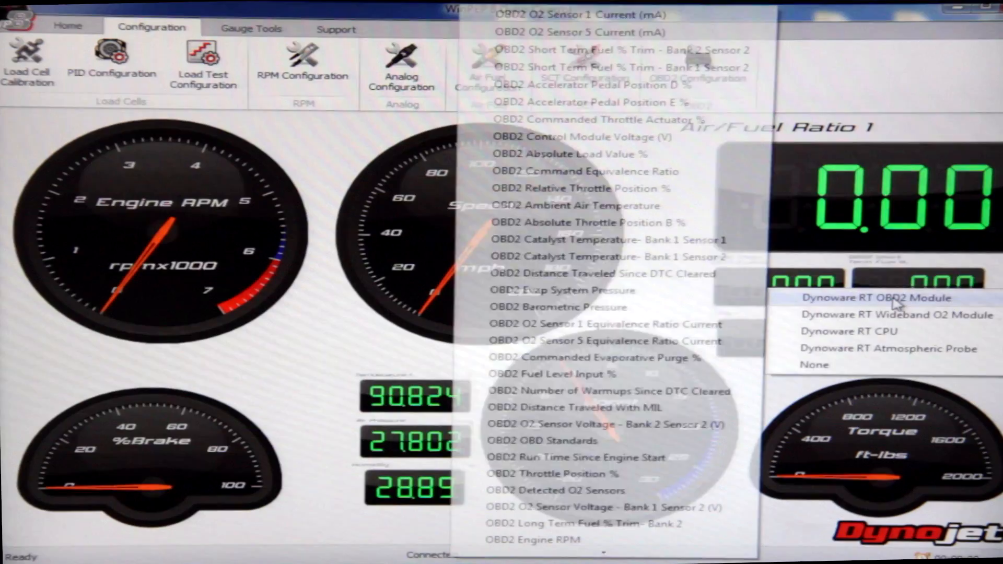
scroll("down", 3)
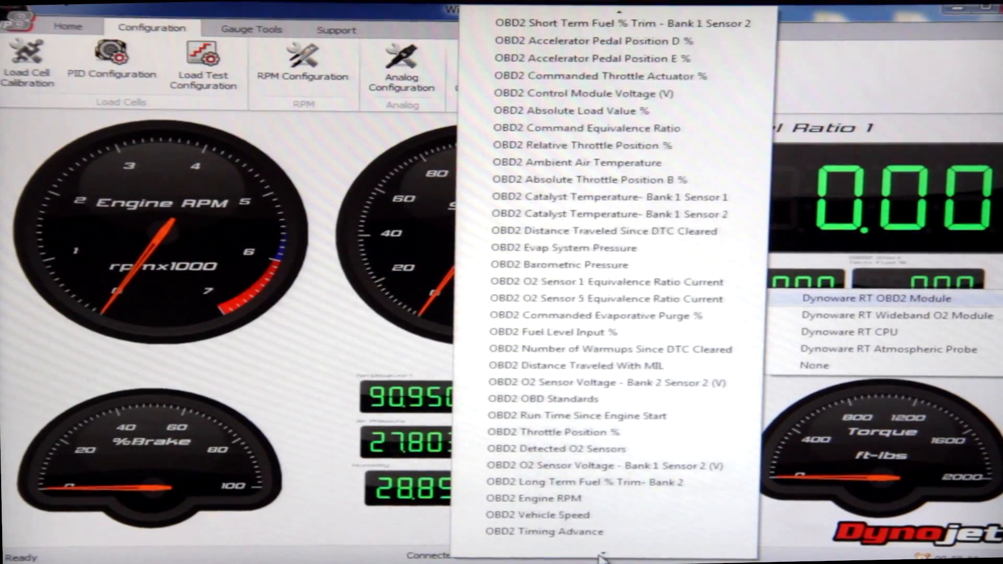
scroll("down", 3)
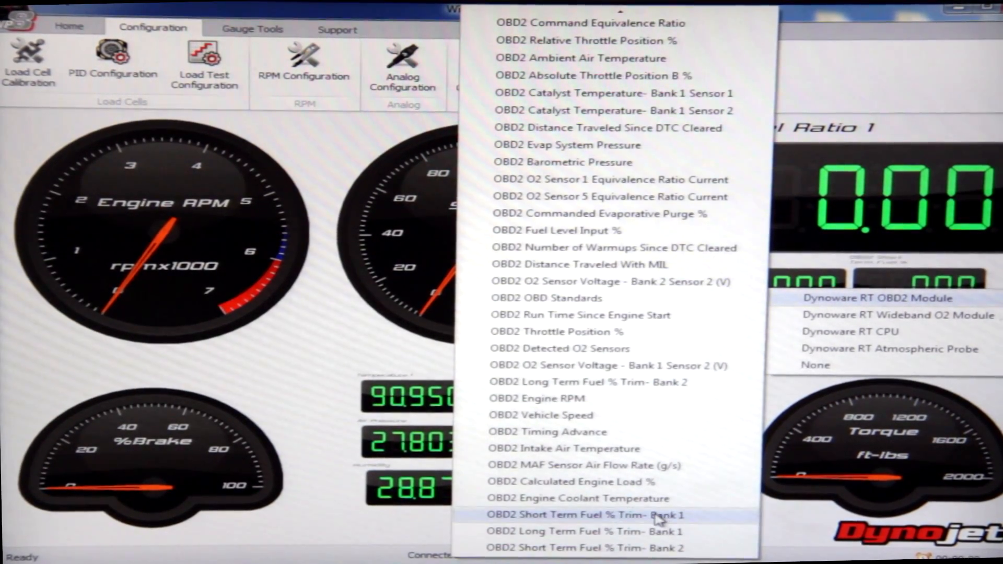
left_click(585, 515)
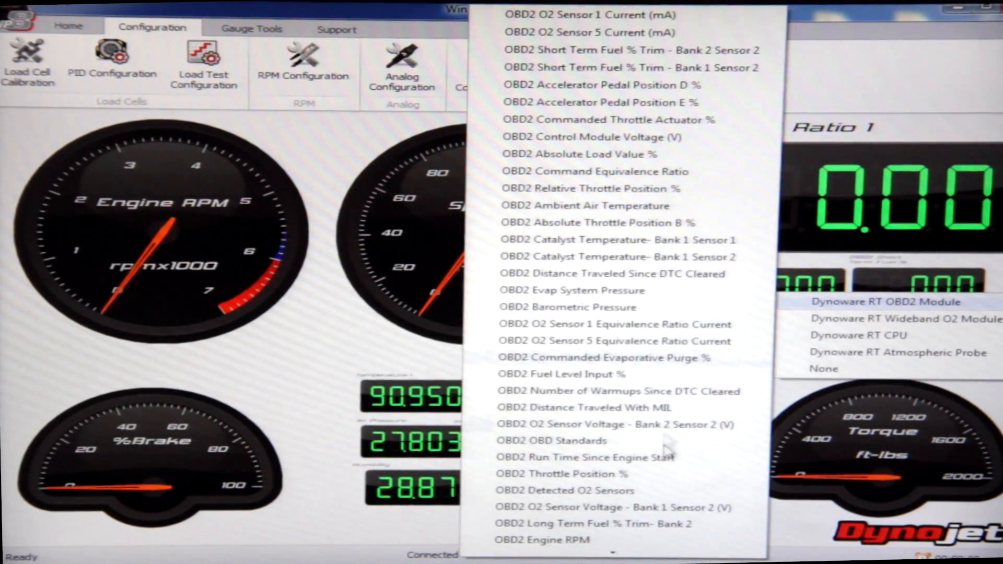
scroll("down", 3)
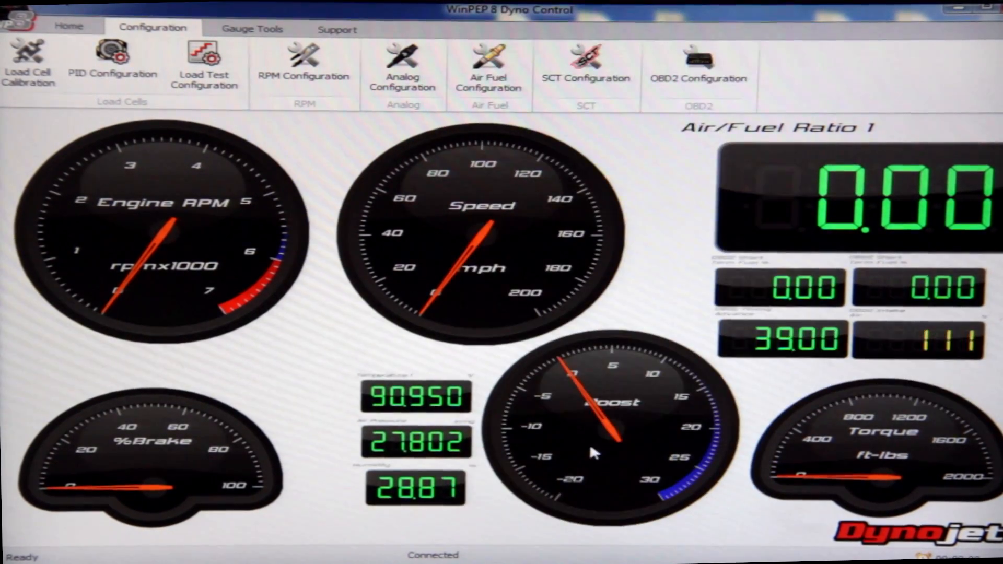
left_click(69, 26)
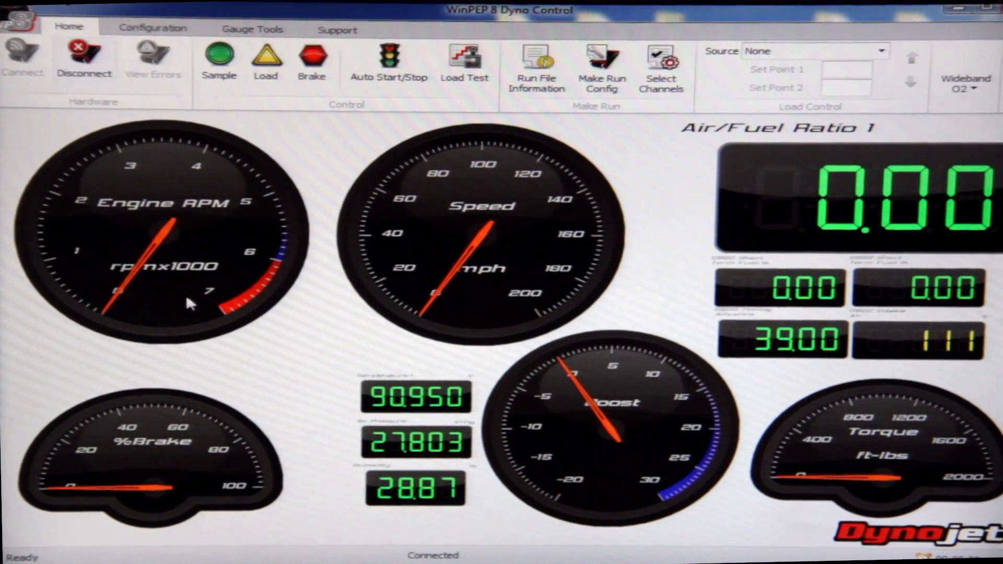
mouse_move(289, 374)
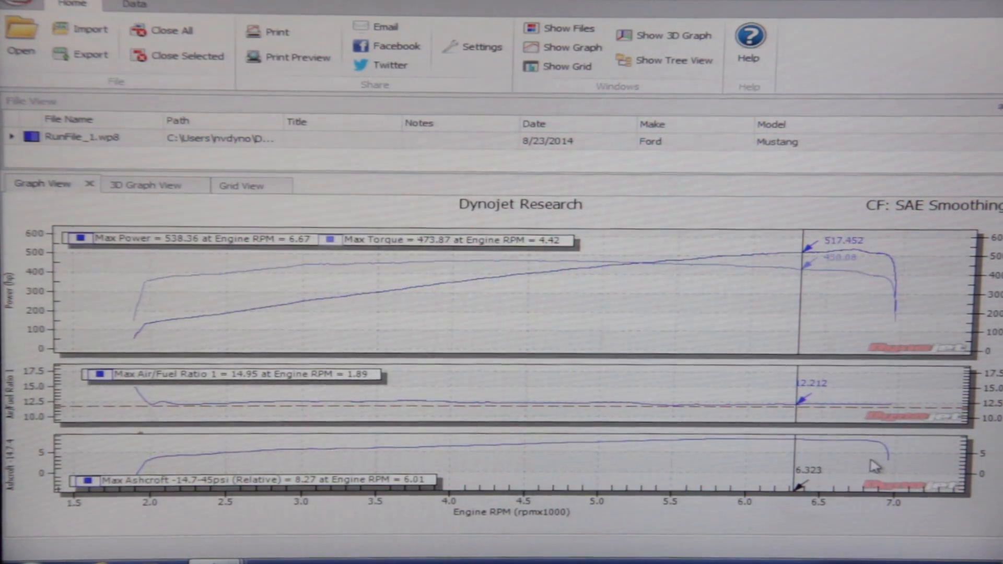
mouse_move(160, 313)
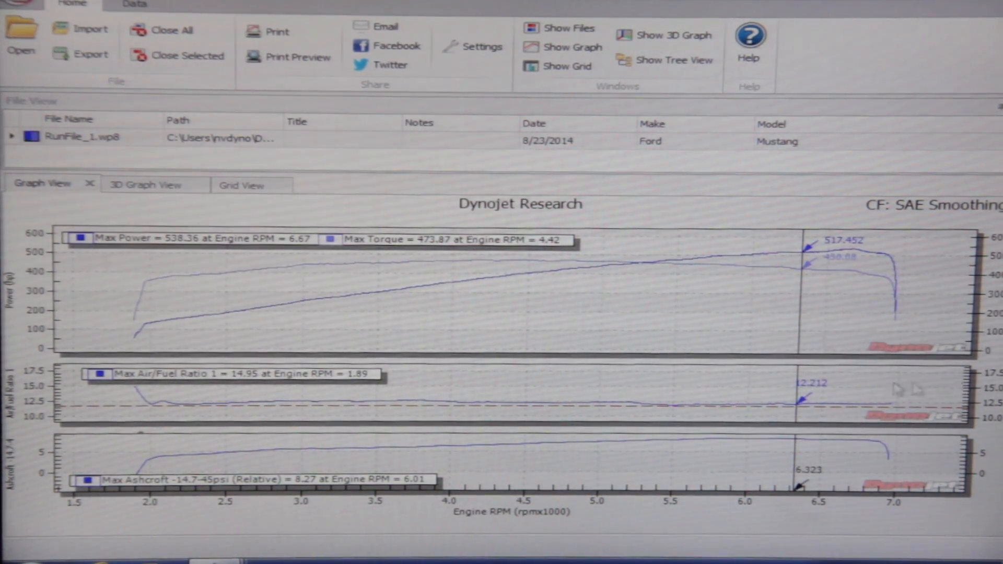
mouse_move(422, 461)
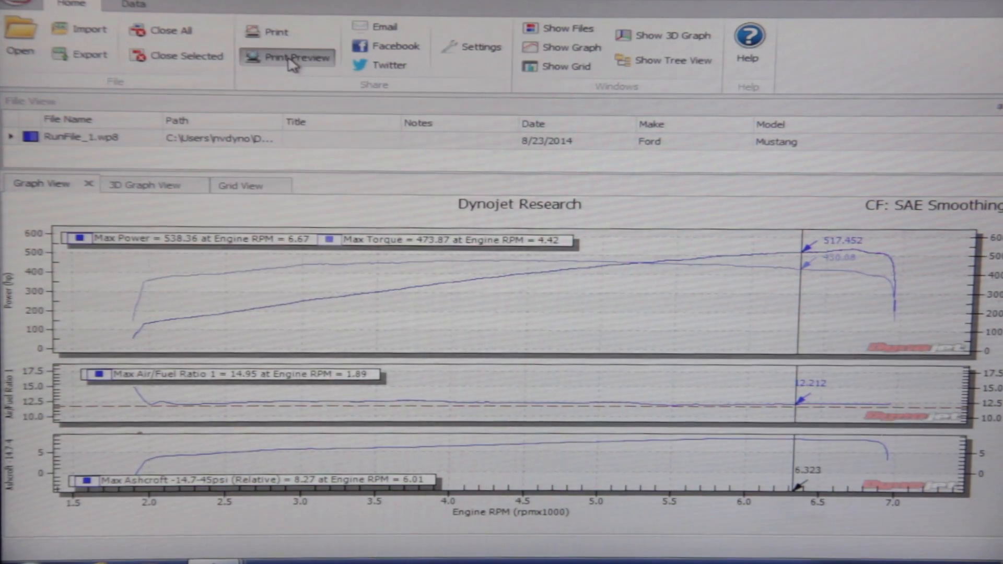
Step: Show the Mustang run's power/torque, AFR and boost graphs, then its graphing data settings
left_click(296, 56)
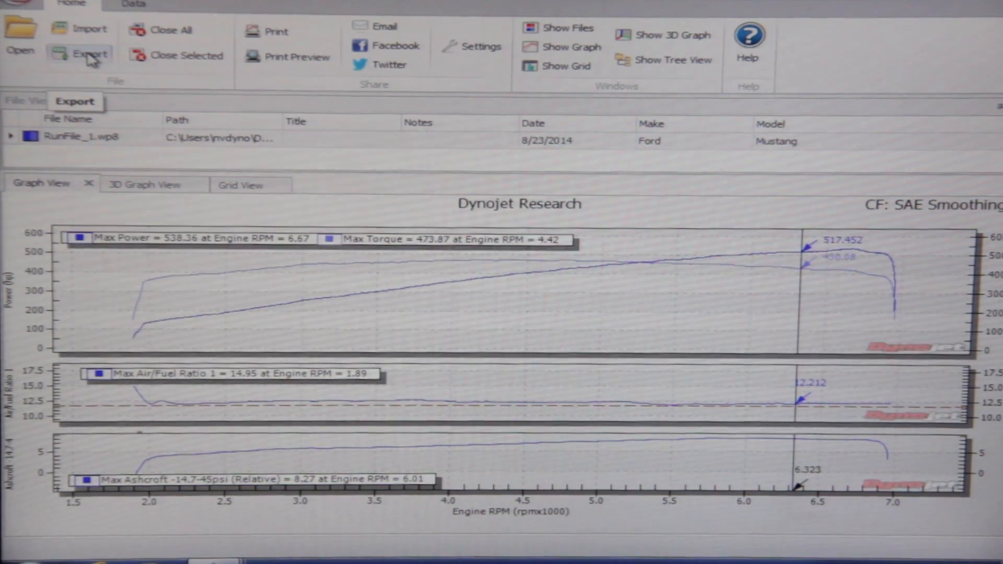
left_click(132, 4)
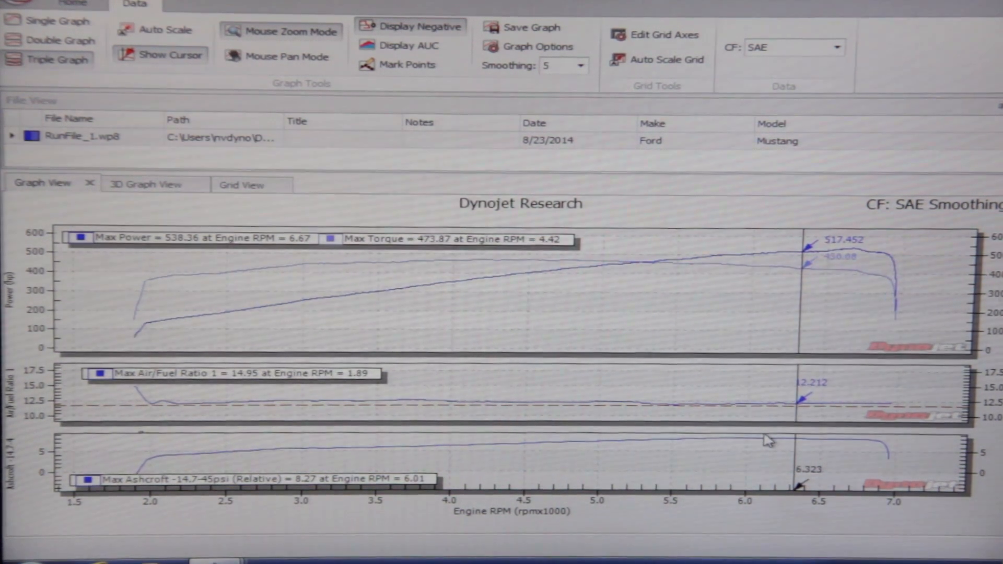
mouse_move(768, 434)
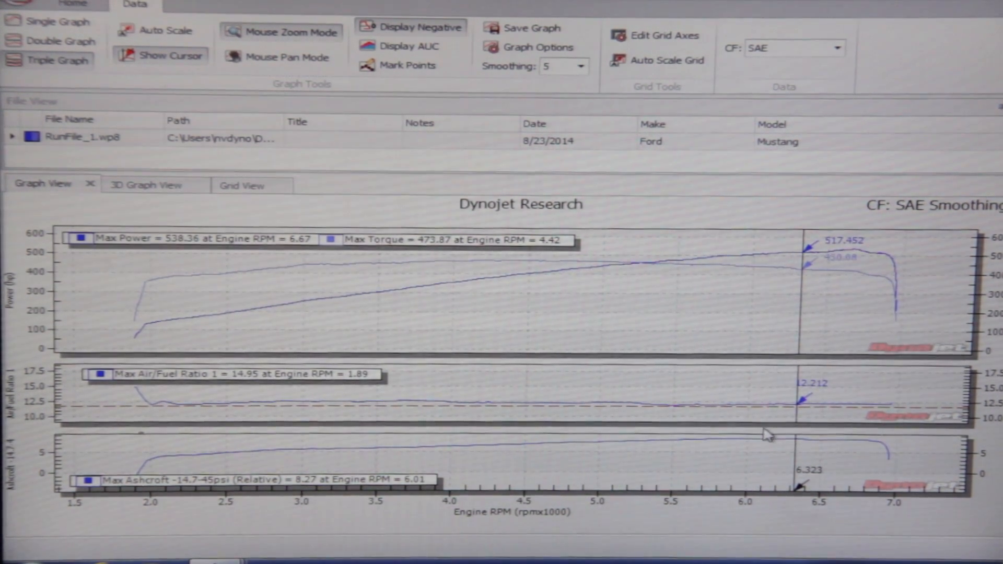
mouse_move(804, 415)
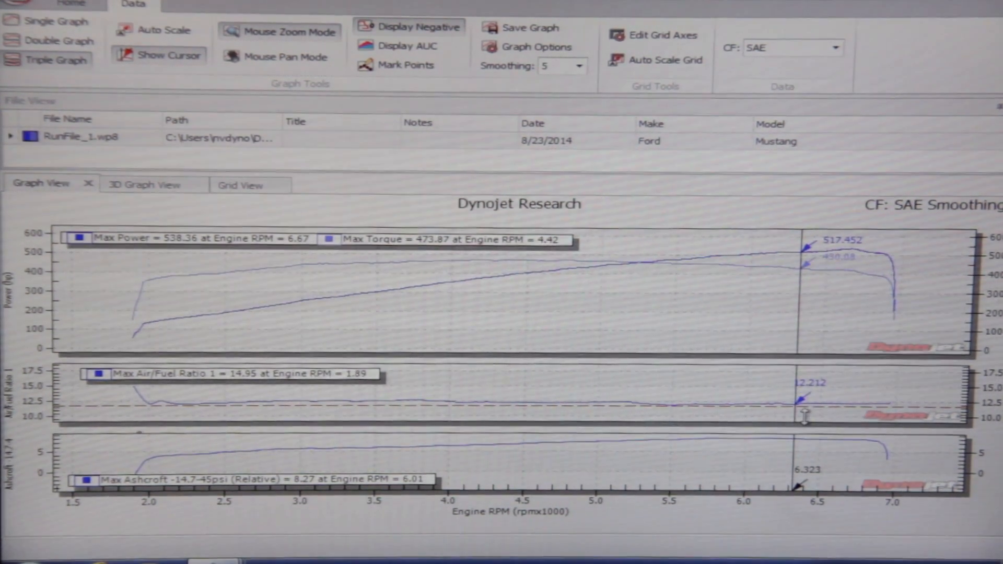